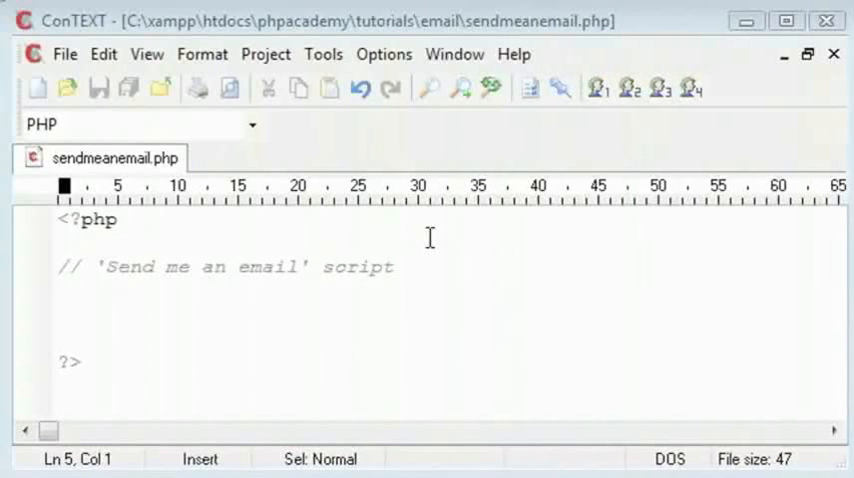
mouse_move(325, 272)
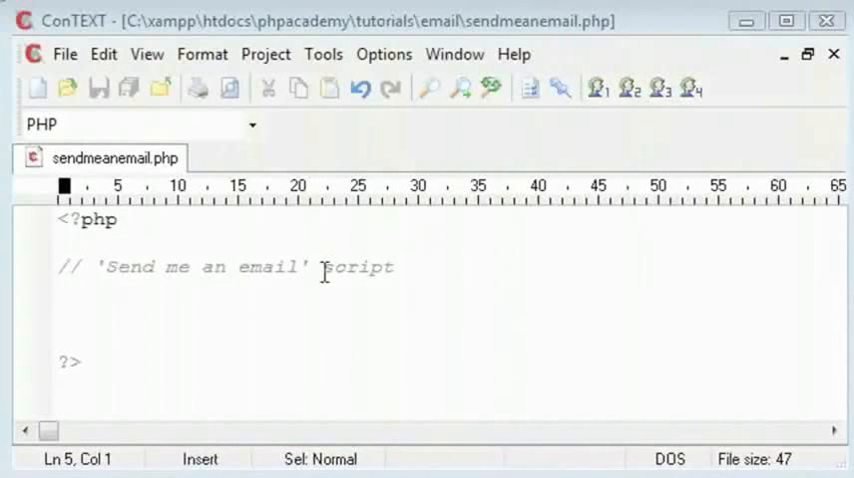
left_click(58, 290)
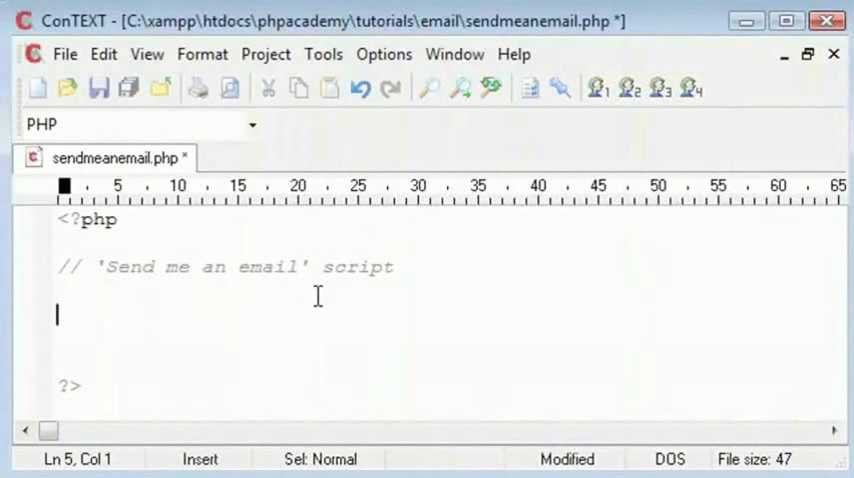
type("$address =")
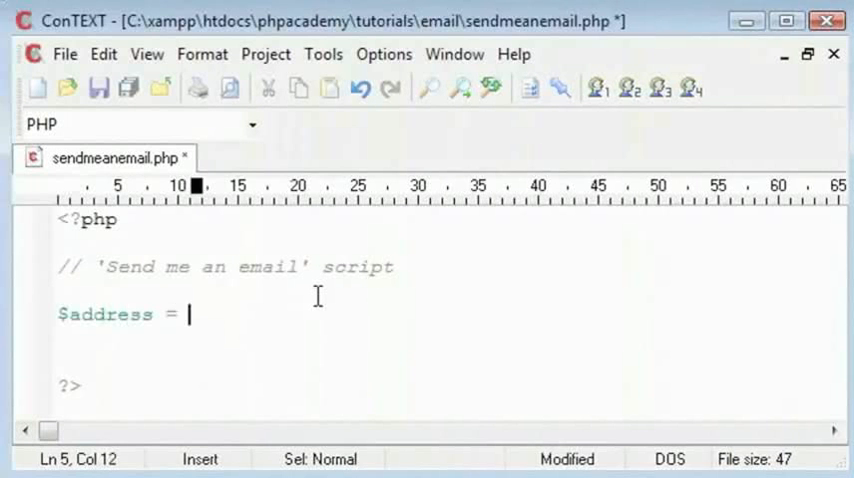
type("\"\";")
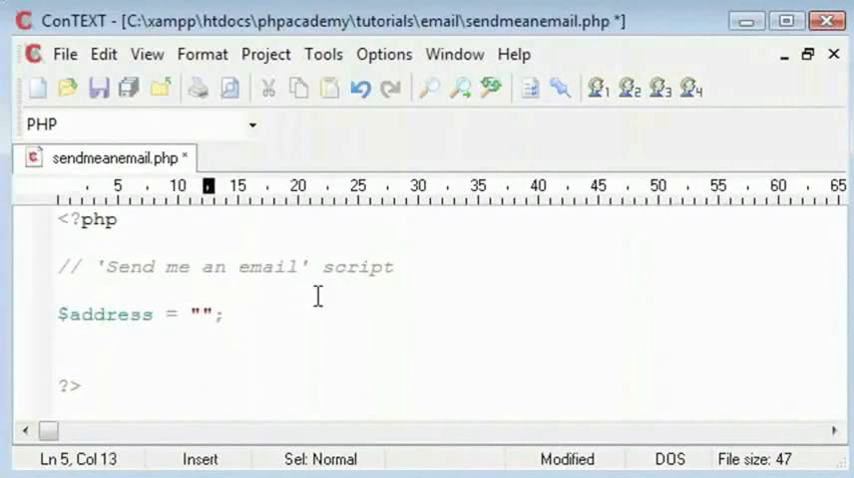
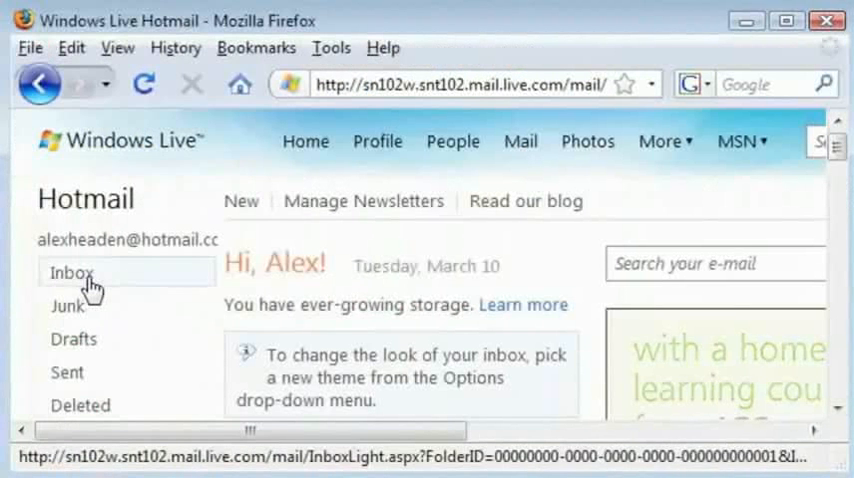
- Show the Hotmail Inbox message list in Firefox
left_click(71, 272)
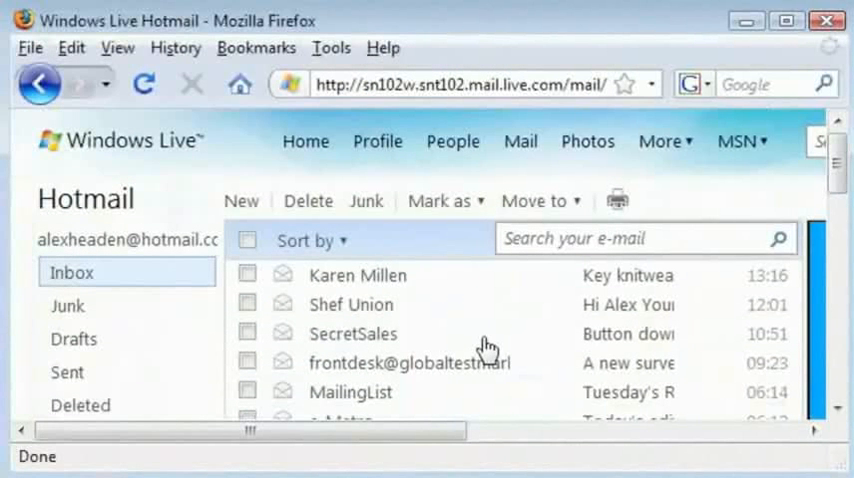
mouse_move(363, 281)
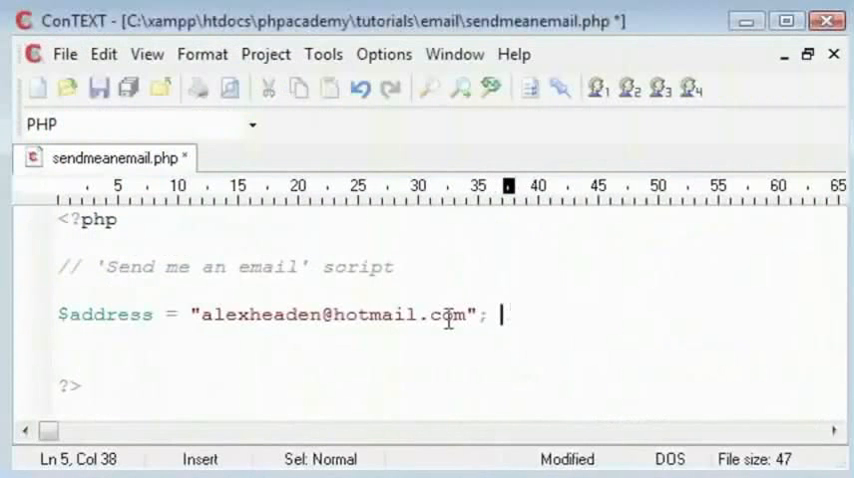
- Rename $address to $to and add the line $subject = "Email from PHPAcademy";
left_click(148, 314)
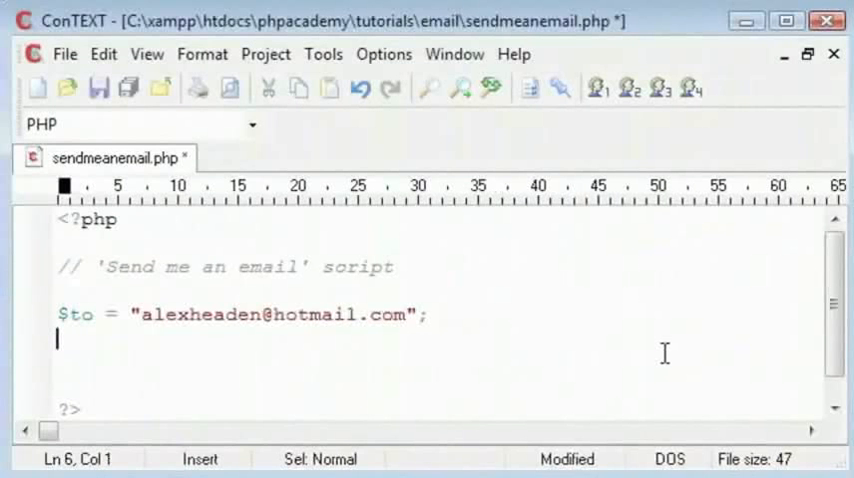
type("$sub")
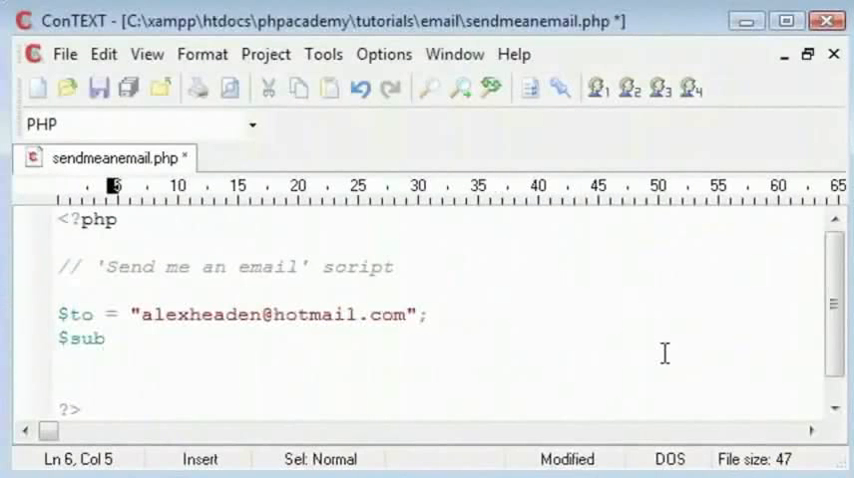
type("ject = \"")
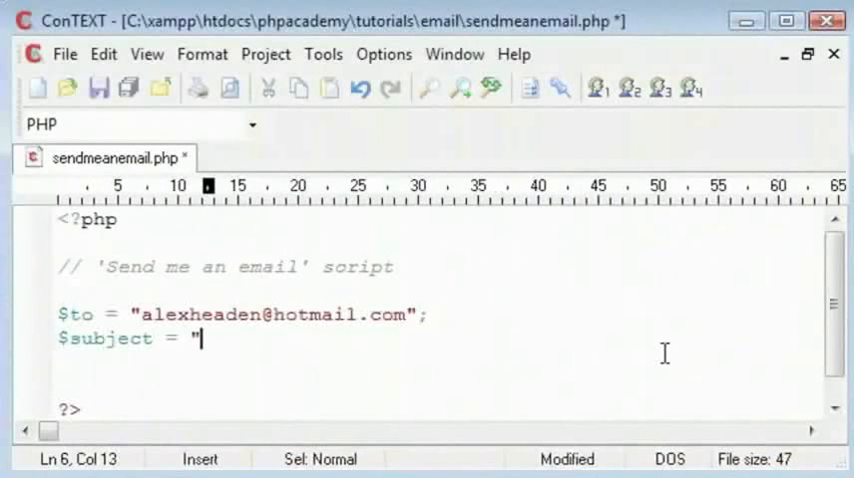
type("\";")
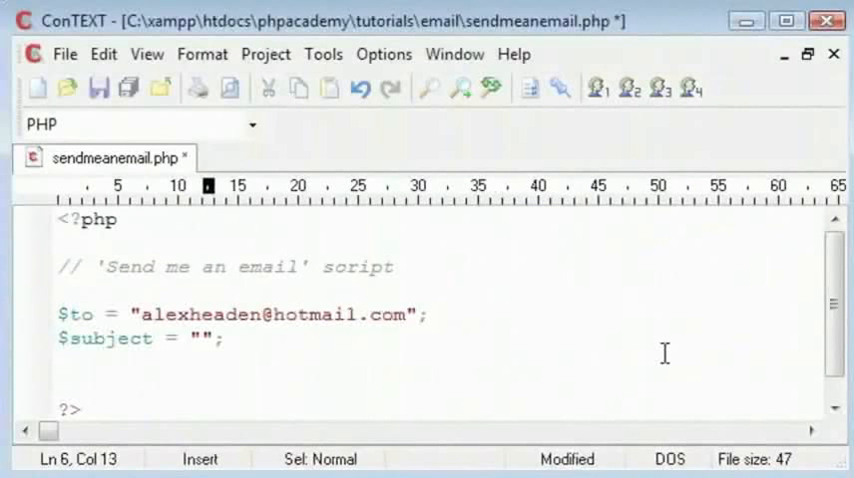
type("Email")
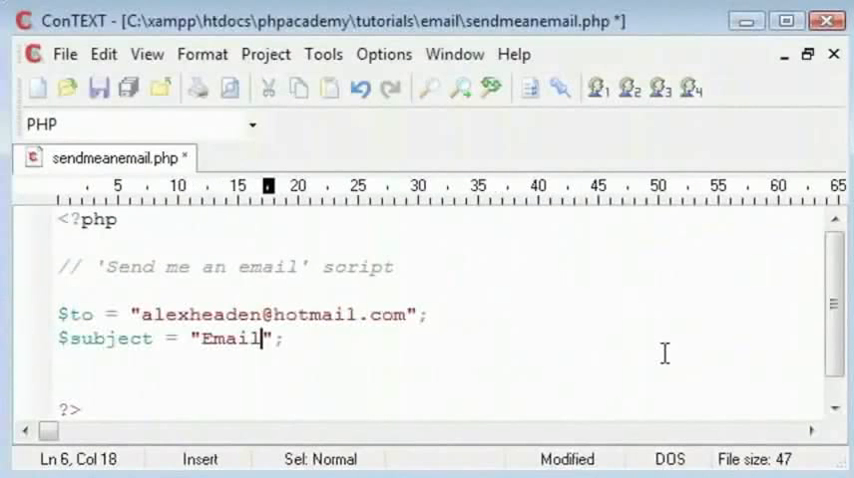
type("from PHPA")
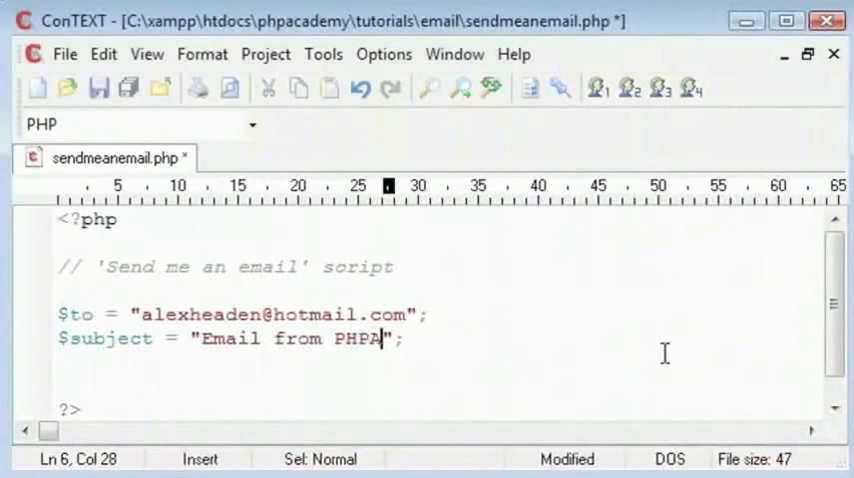
type("cademy")
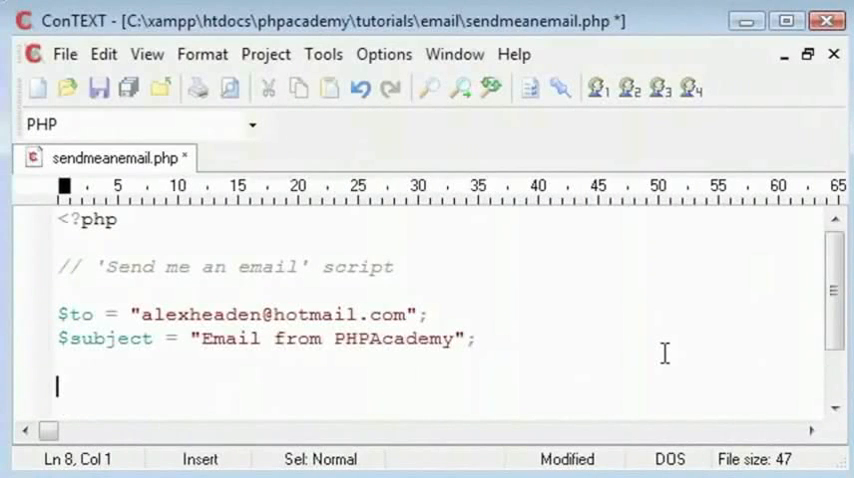
- Below ?>, add an HTML form with action sendmeanemail.php, method POST, and an empty input
scroll("down", 3)
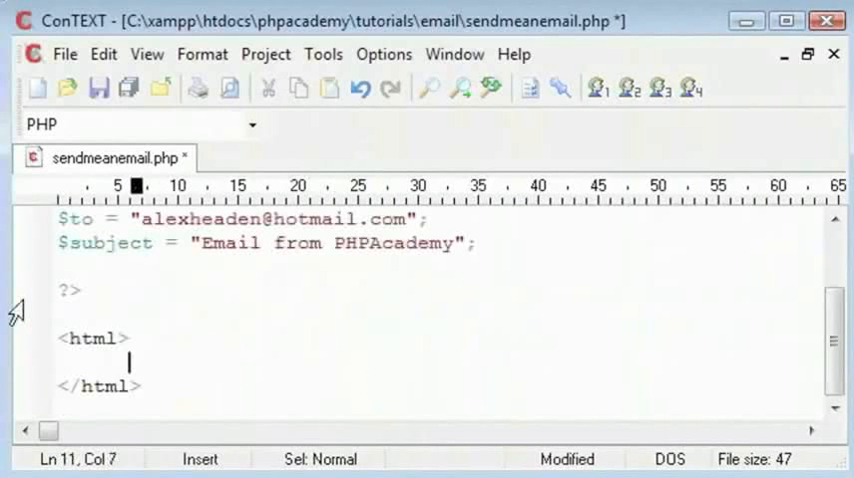
type("<form acti")
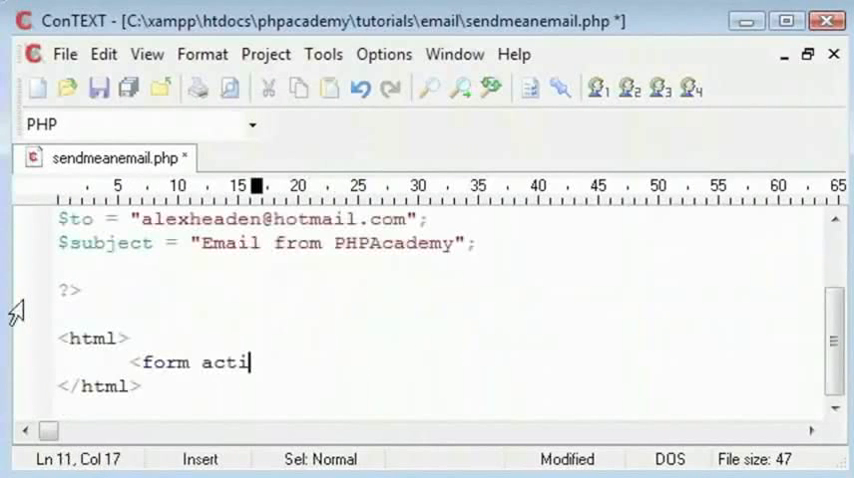
type("on='senb'>")
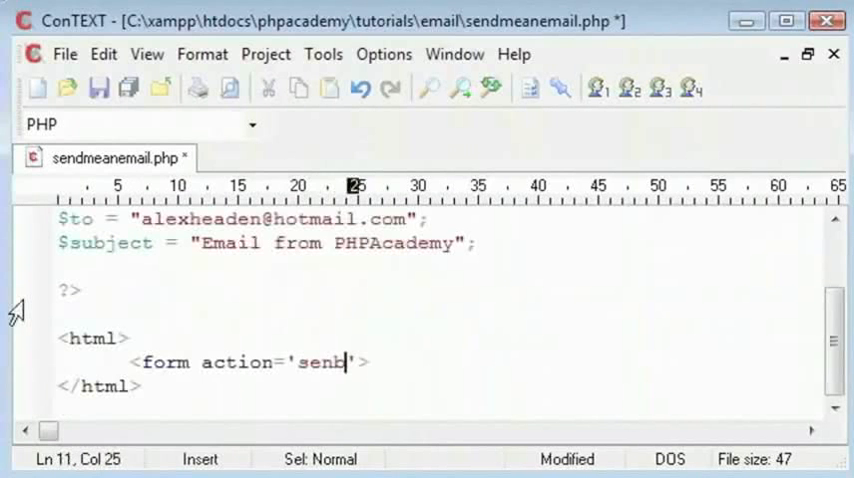
type("meanemail.php")
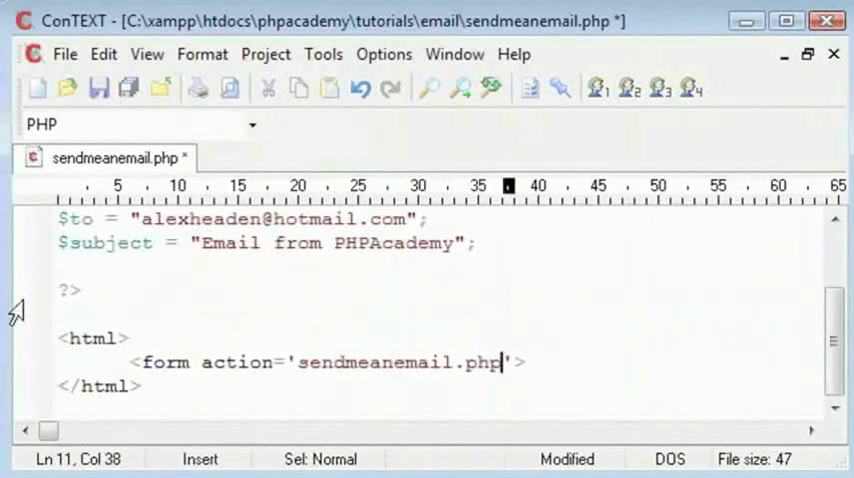
type("method='POST'")
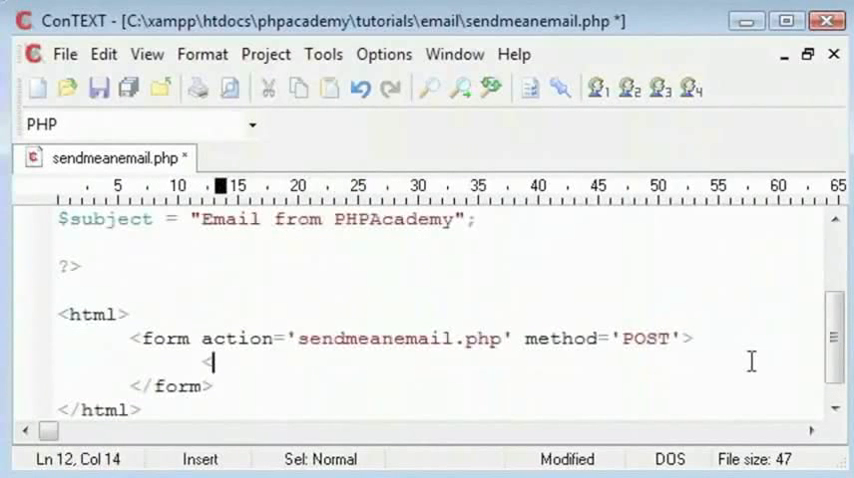
type("<input typew=''>")
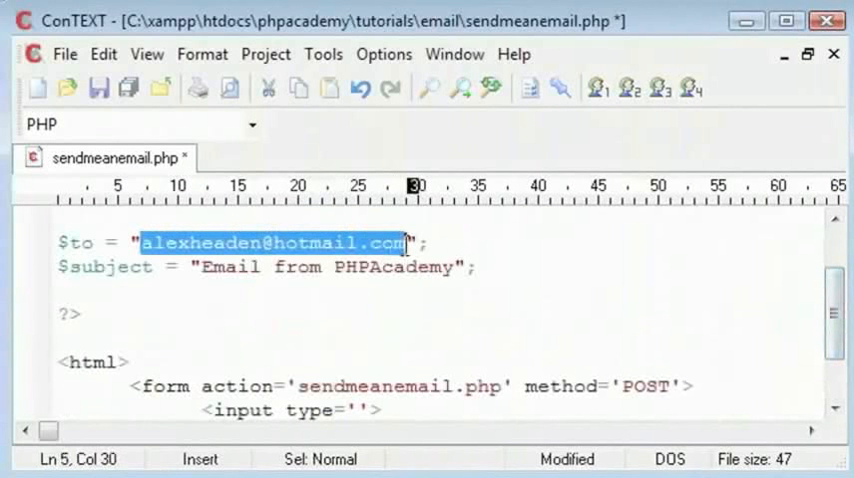
mouse_move(238, 388)
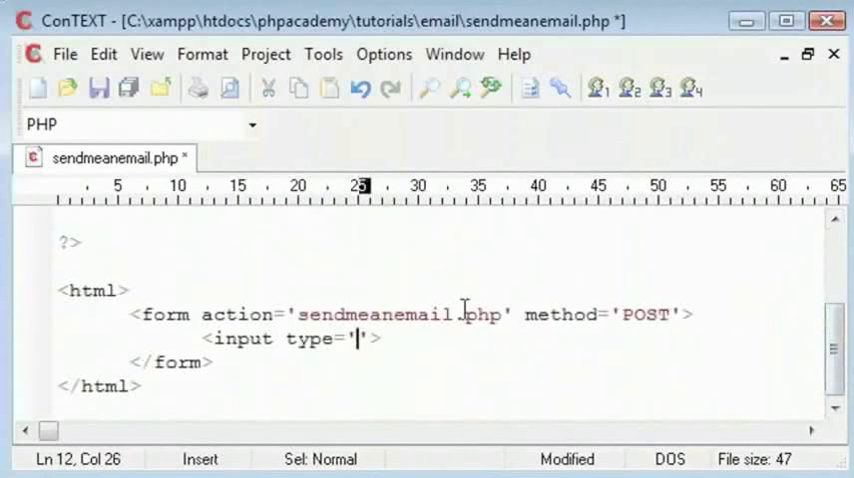
- Make the input a text field named 'name' with maxlength 20, followed by <br>
type("text")
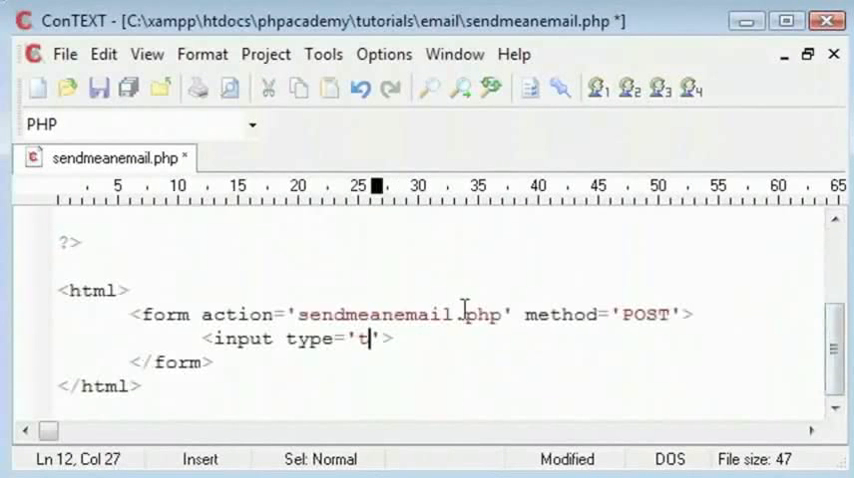
type("ext")
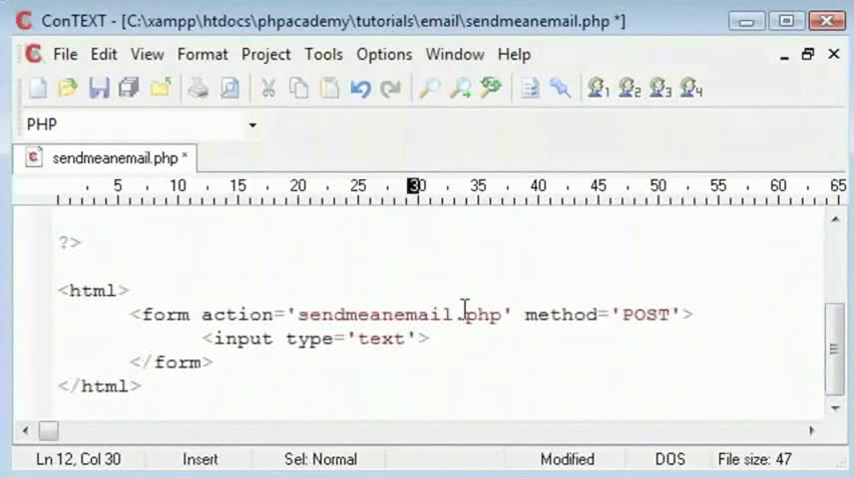
type("name='")
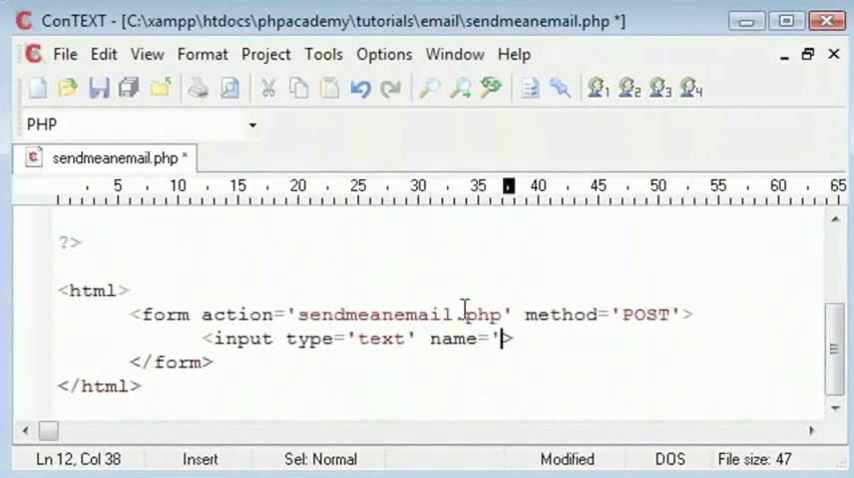
type("name'>")
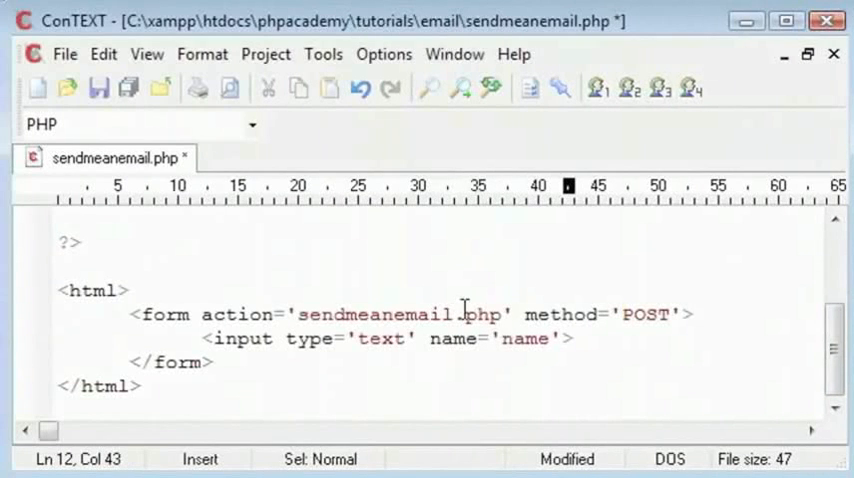
type("maxle")
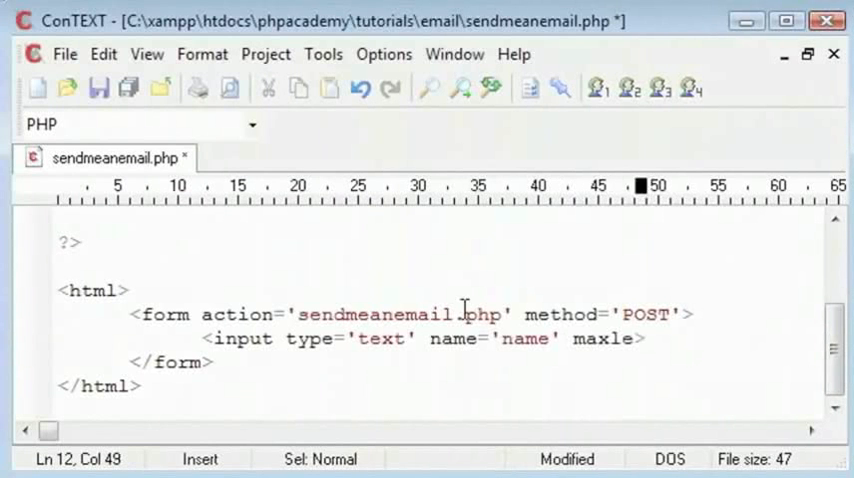
type("ngth='20'")
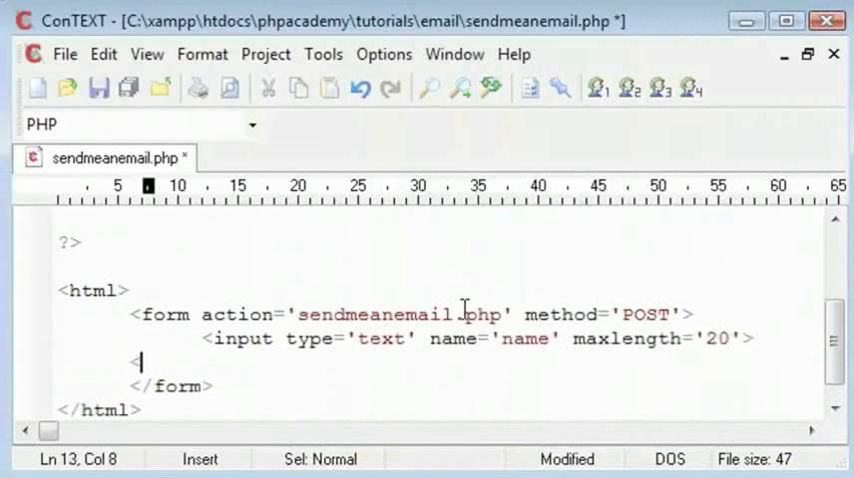
type("<br>")
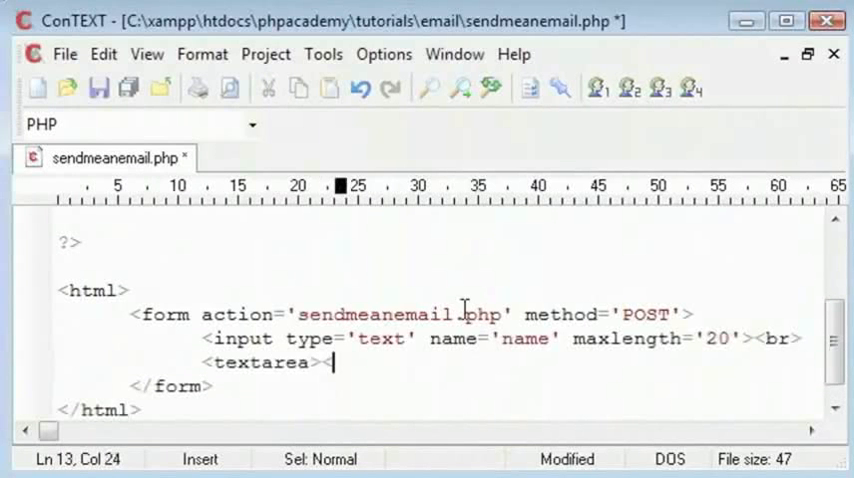
- Add a textarea named 'message', a <p>, and a submit input named 'submit'
type("</textarea>")
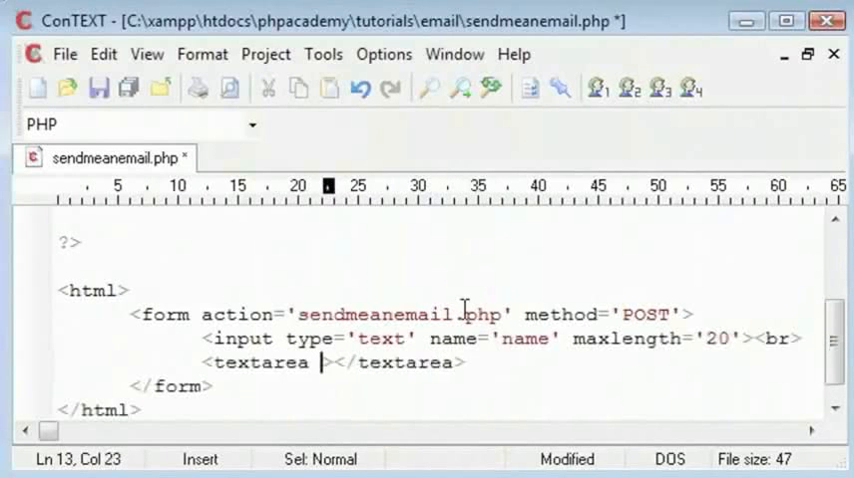
type("name='me'")
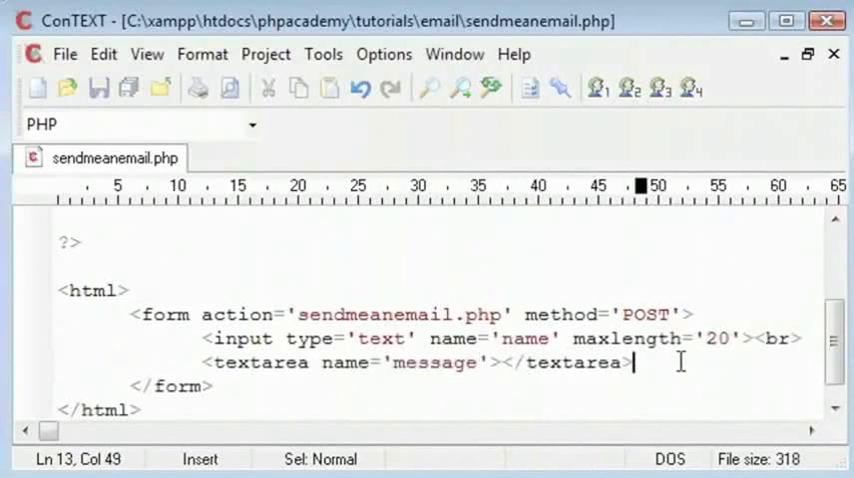
type("<p>")
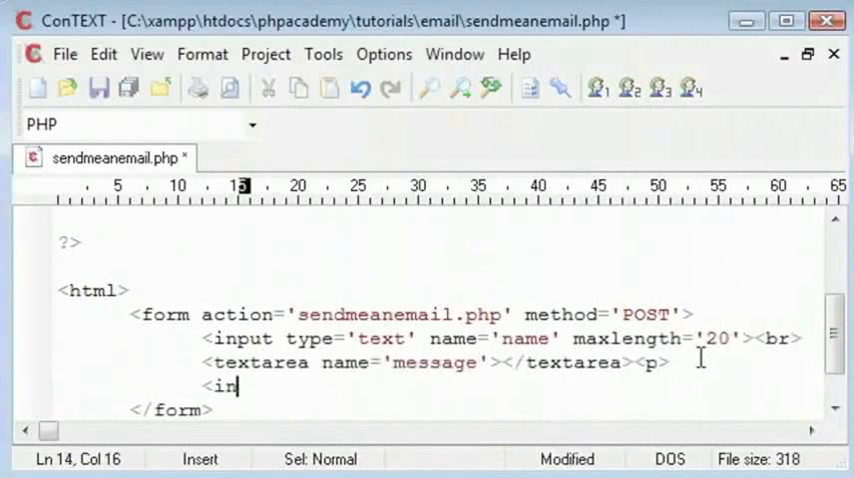
type("put type='")
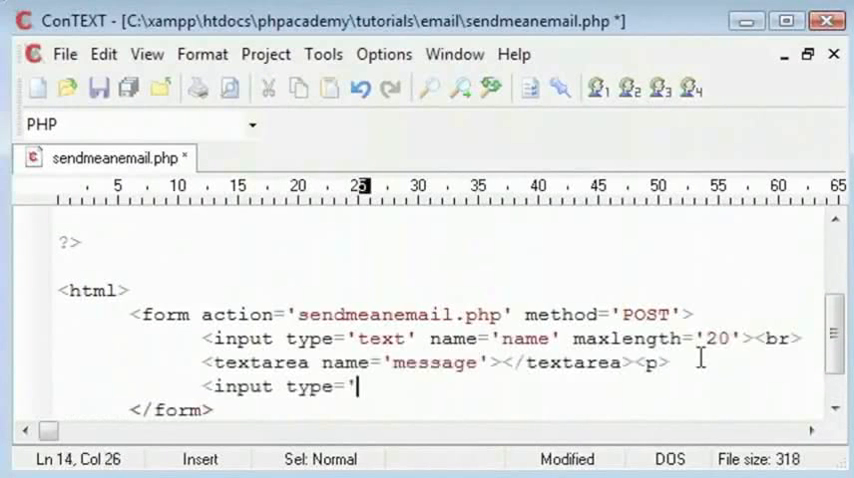
type("submit' n")
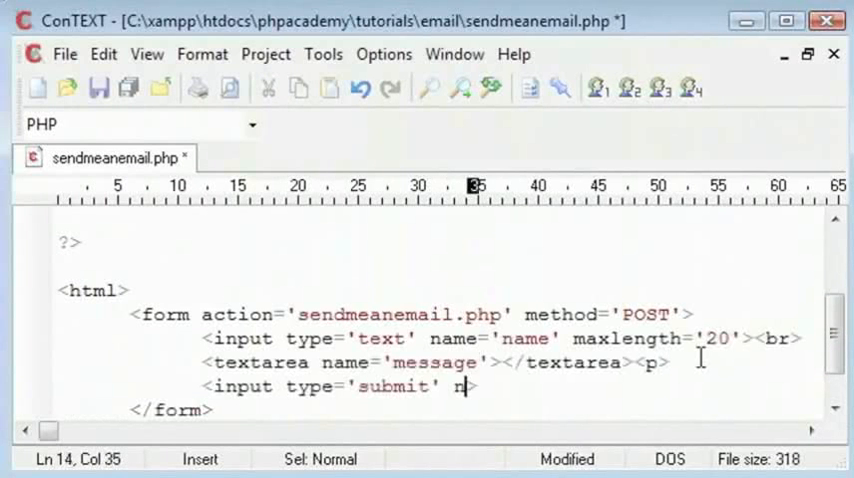
type("ame='submit'")
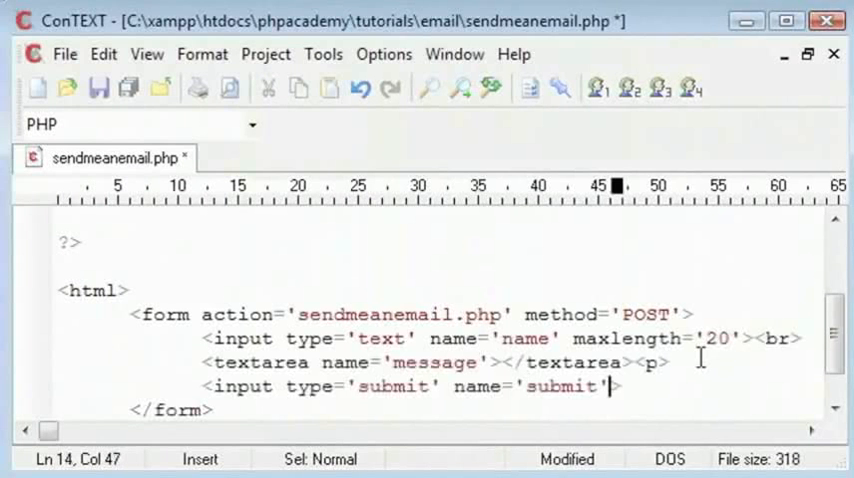
type("value=''>")
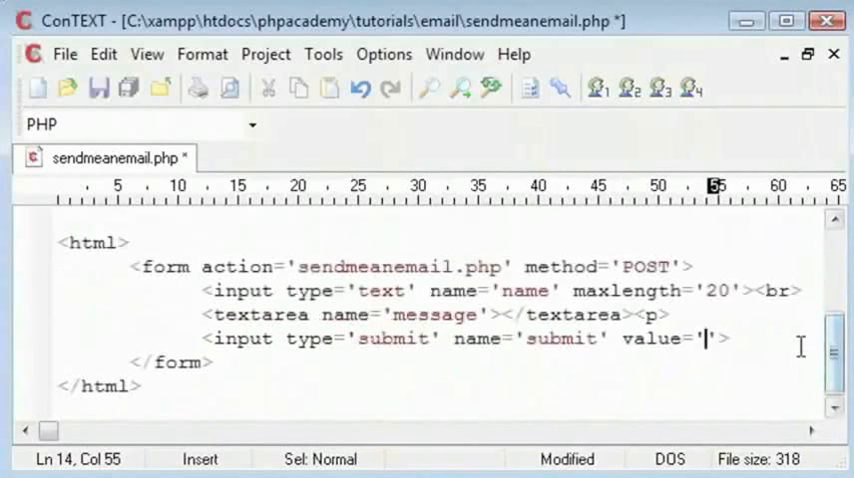
- Set the submit value to 'Send me this', save, and open sendmeanemail.php in Firefox
type("Send me this")
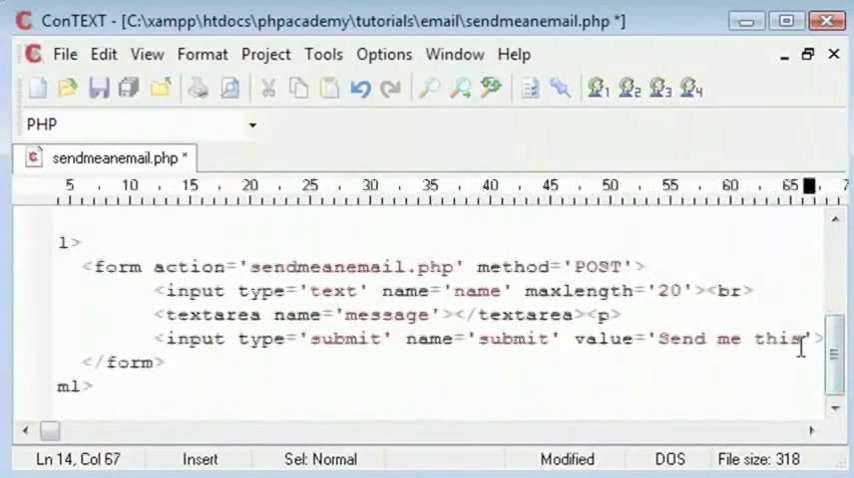
key("ctrl+s")
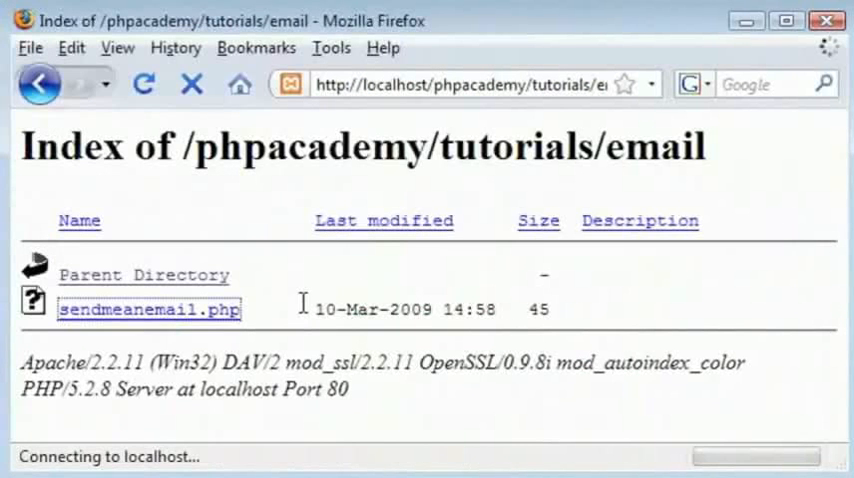
left_click(147, 309)
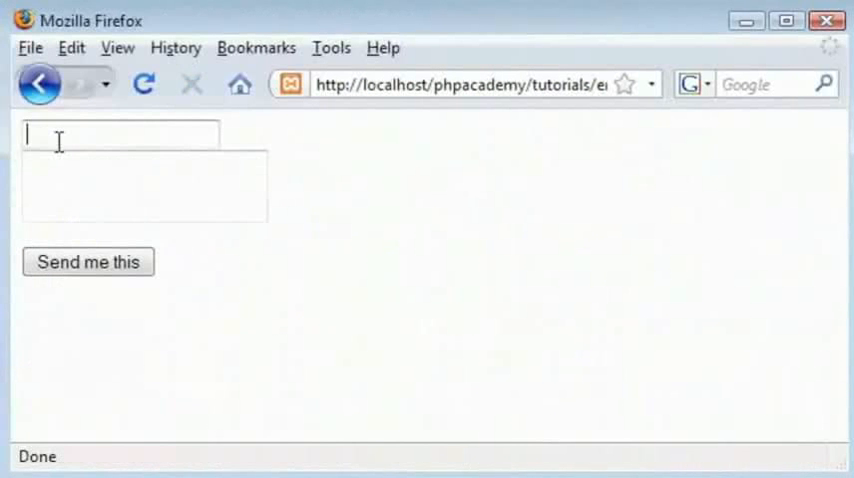
mouse_move(745, 24)
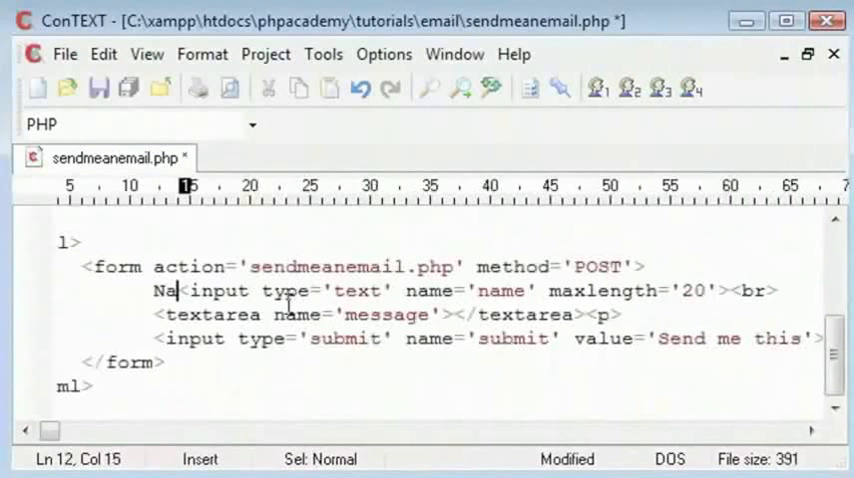
- Add 'Name:' and 'Message:<br>' labels to the form, then submit the empty form in Firefox
type("me:")
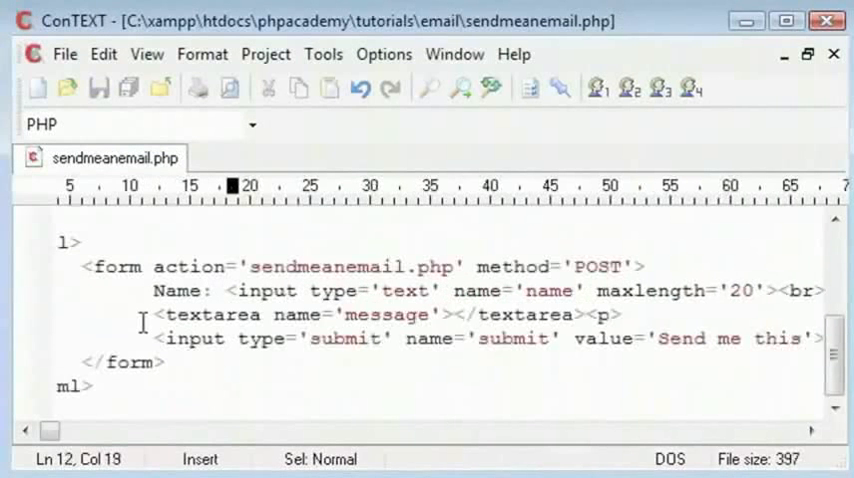
type("Message:")
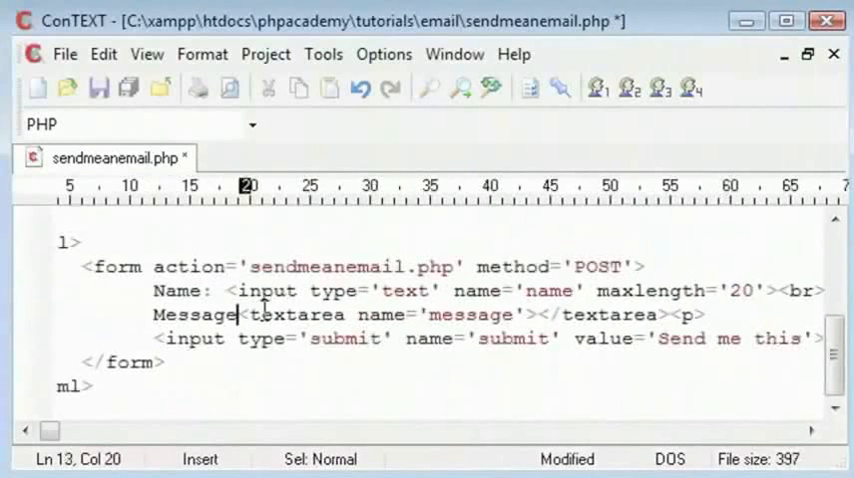
type("<br>")
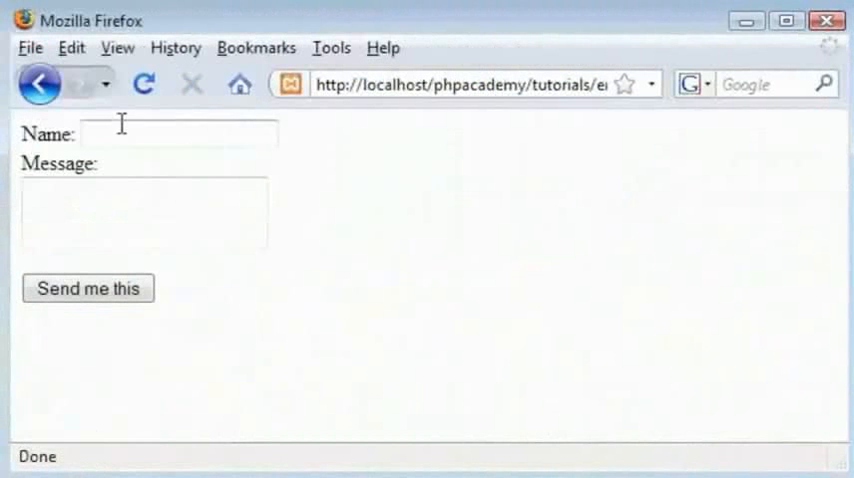
mouse_move(400, 225)
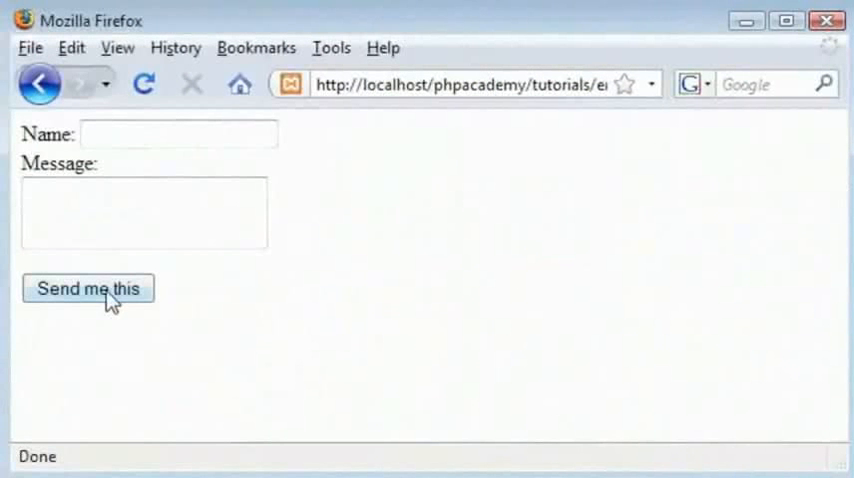
left_click(88, 288)
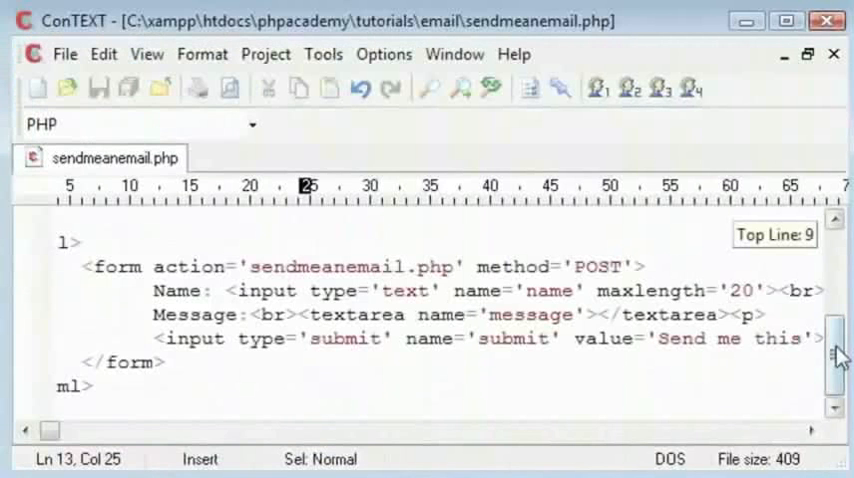
- Add an empty if ($_POST['submit']) block to the PHP section
scroll("up", 3)
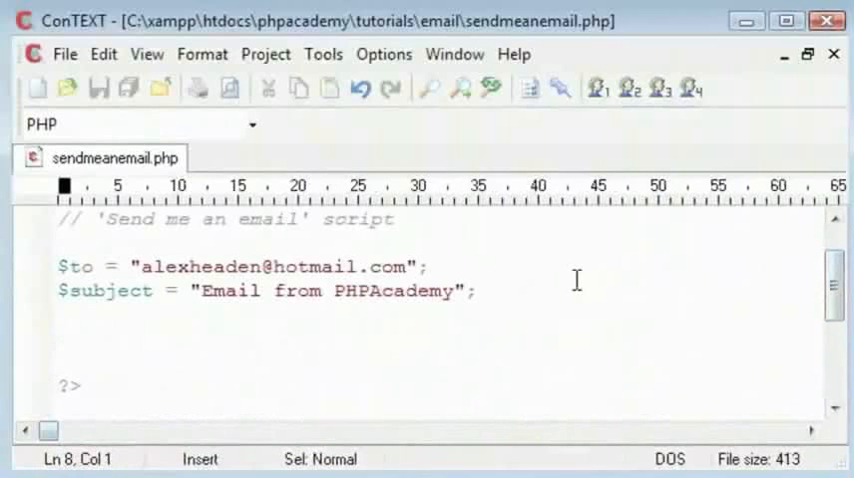
type("if ()         $")
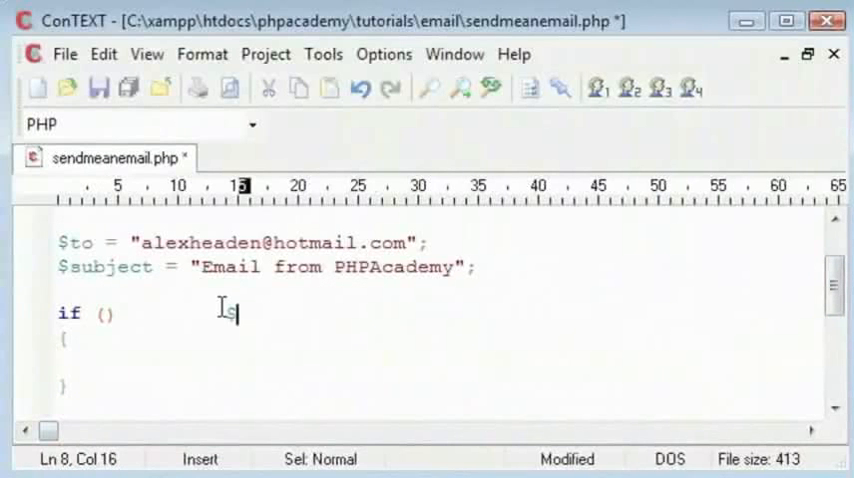
type("_POST['smit")
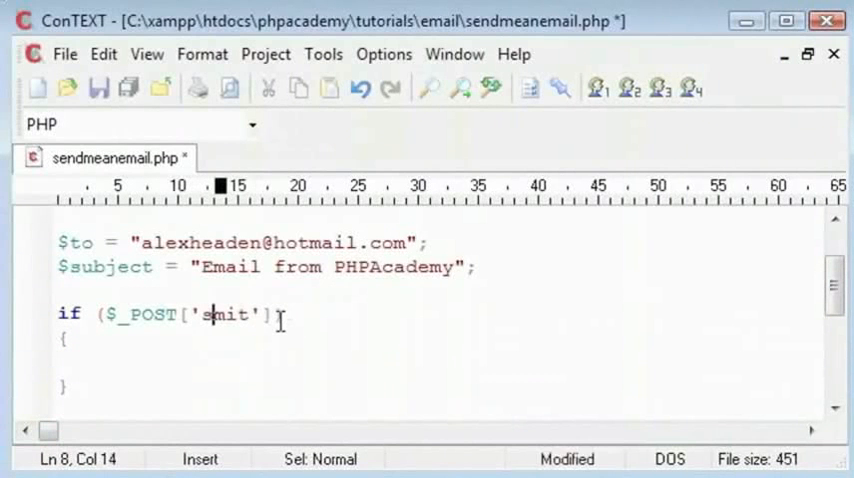
type("u")
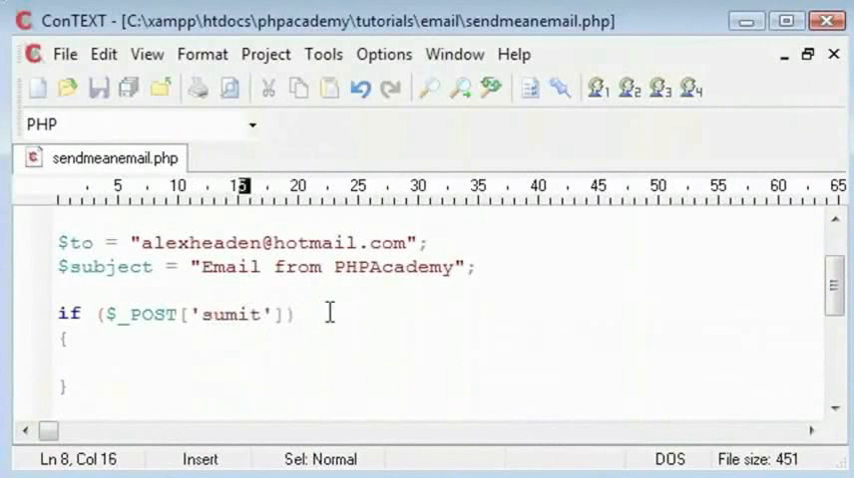
type("b")
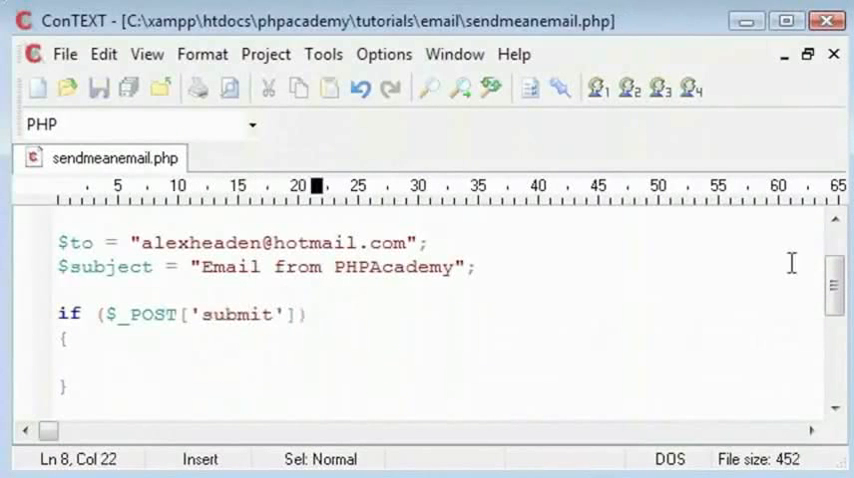
double_click(200, 290)
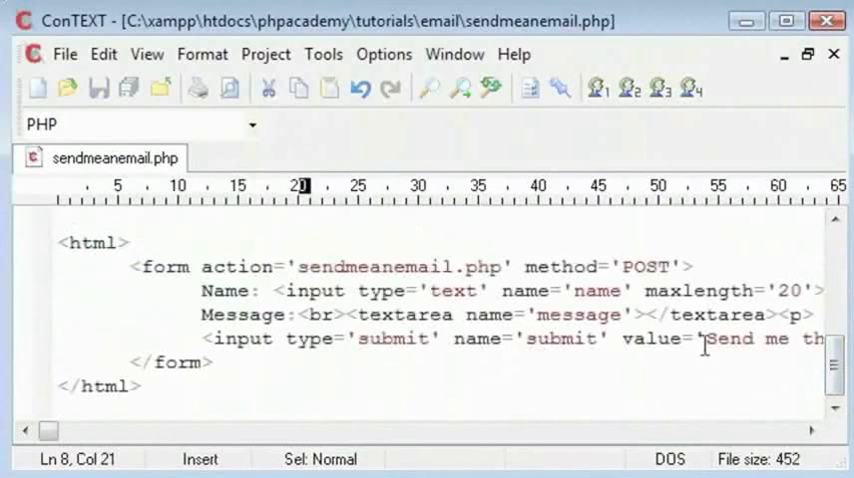
scroll("right", 3)
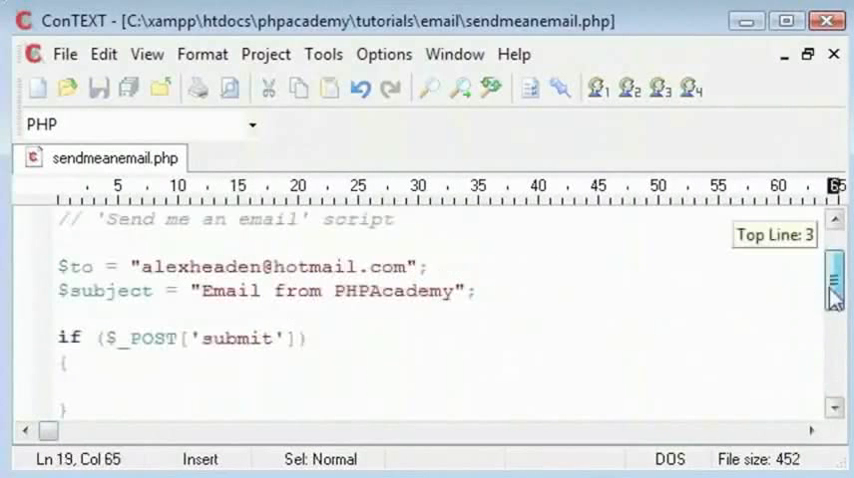
- Inside the submit block, add a '//get data from form' comment and $name = $_POST['name'];
left_click(70, 337)
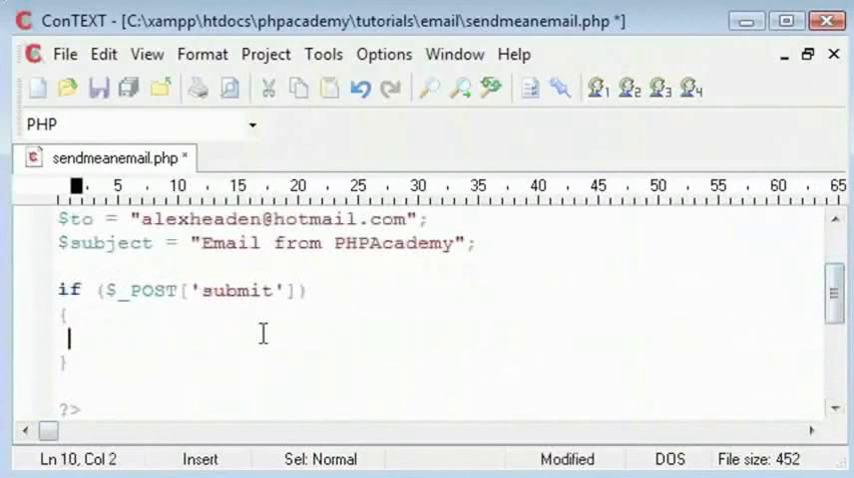
key("ctrl+s")
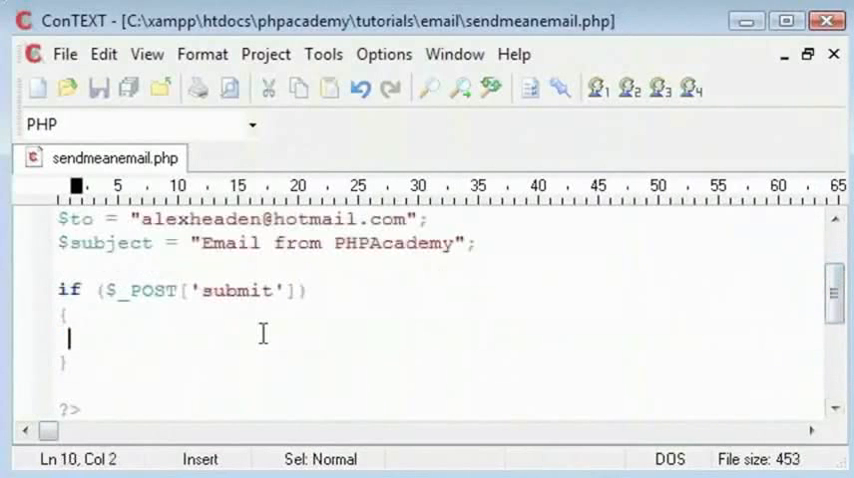
type("//get")
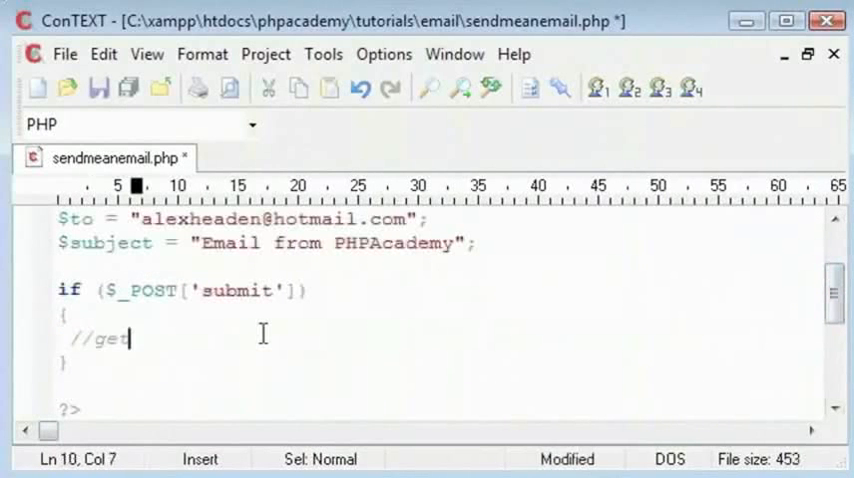
type("data from")
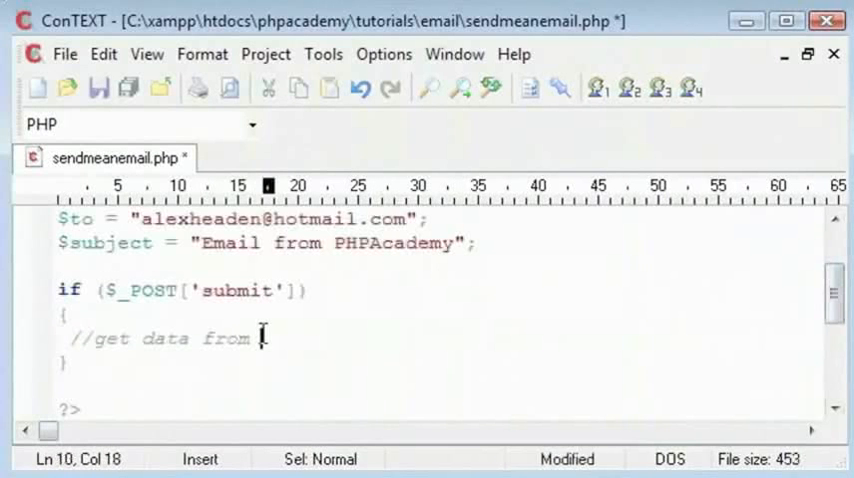
type("form")
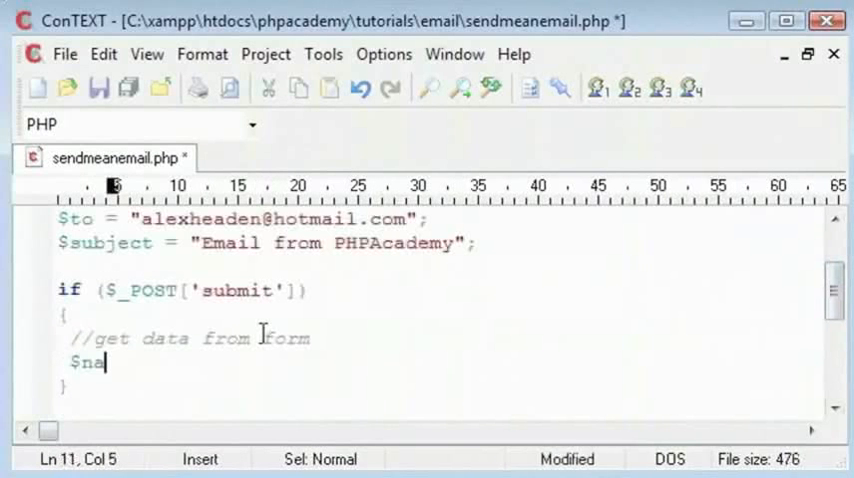
type("me =")
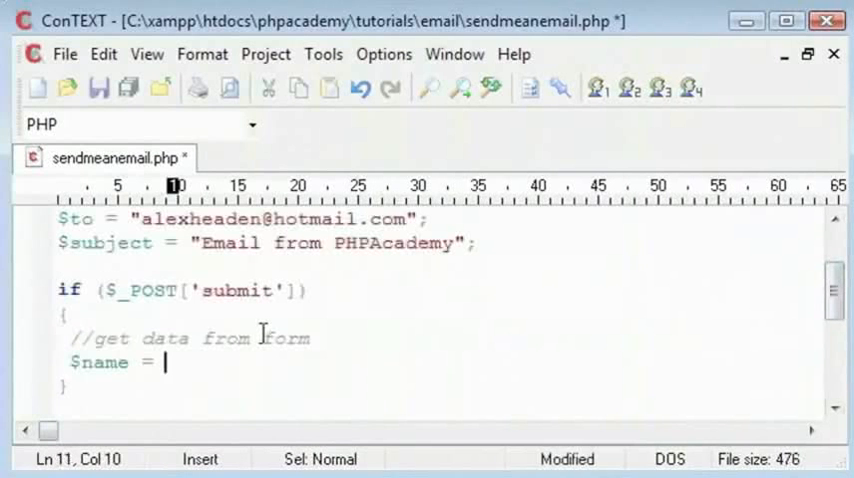
type("$_POST[];")
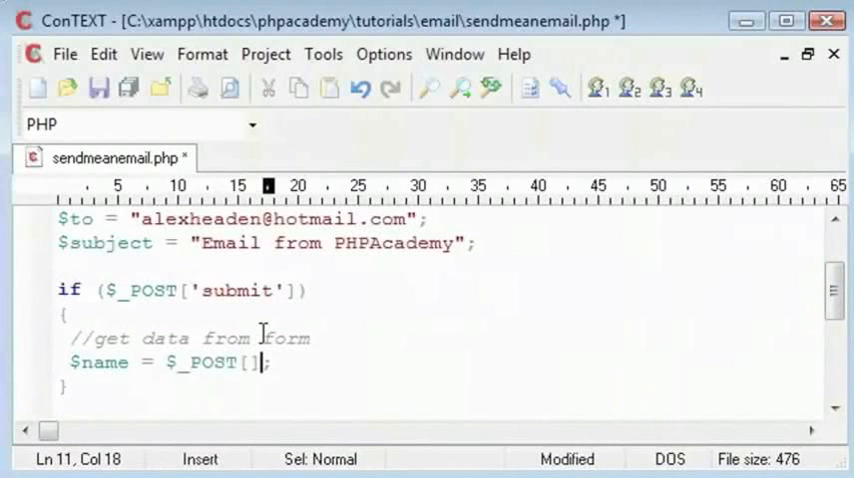
type("'name'")
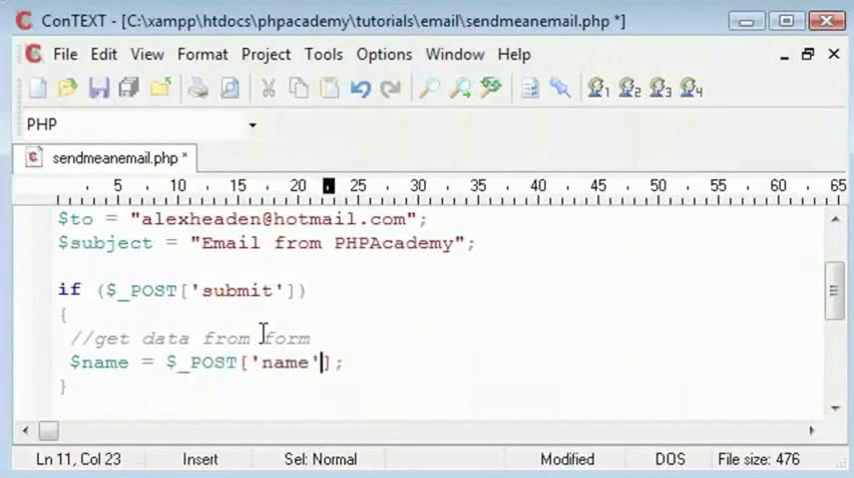
- Add $message = $_POST['message']; and echo $name." ".$message; after checking the field names
scroll("down", 3)
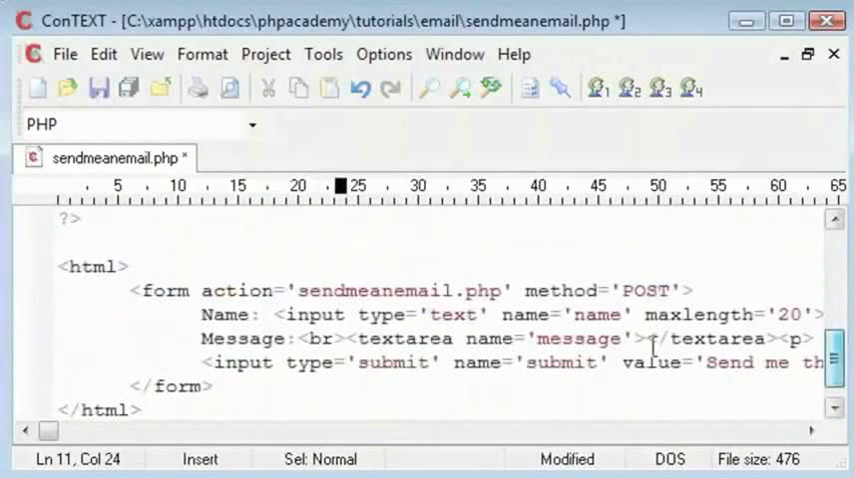
left_click(578, 314)
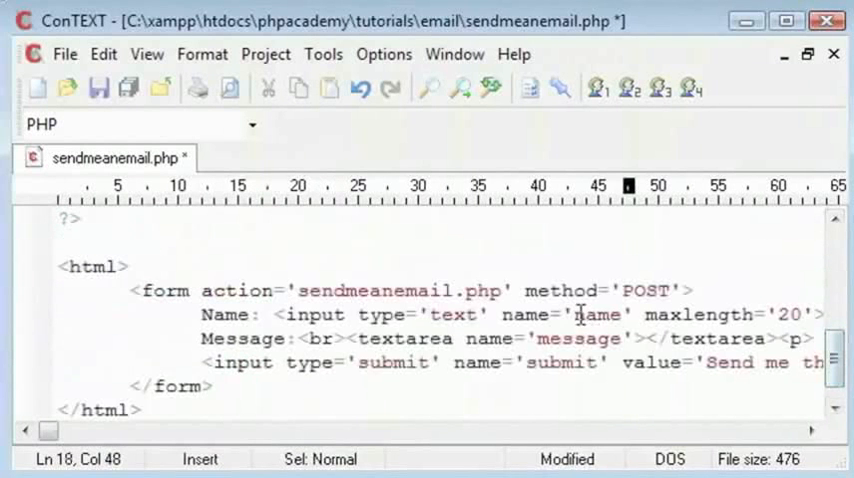
double_click(592, 314)
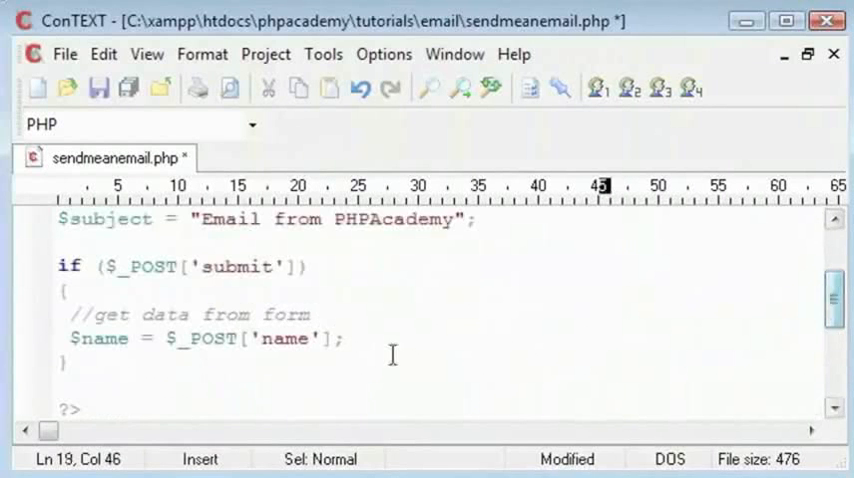
type("$mess =")
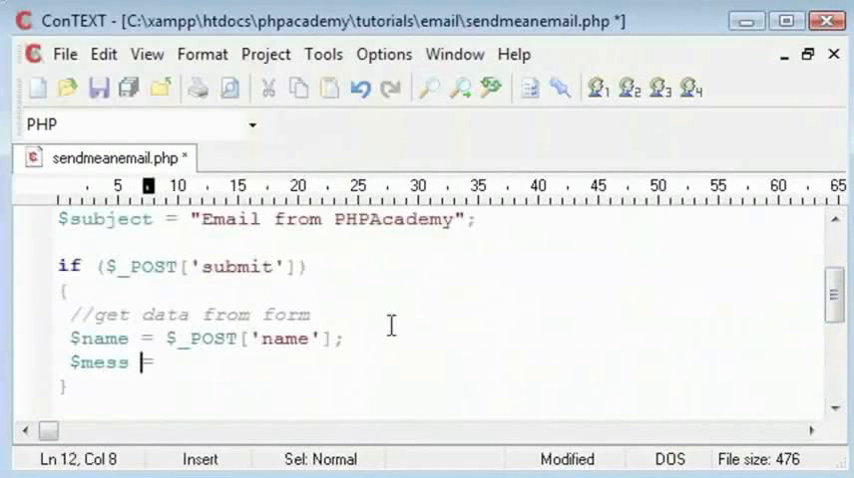
type("age = $")
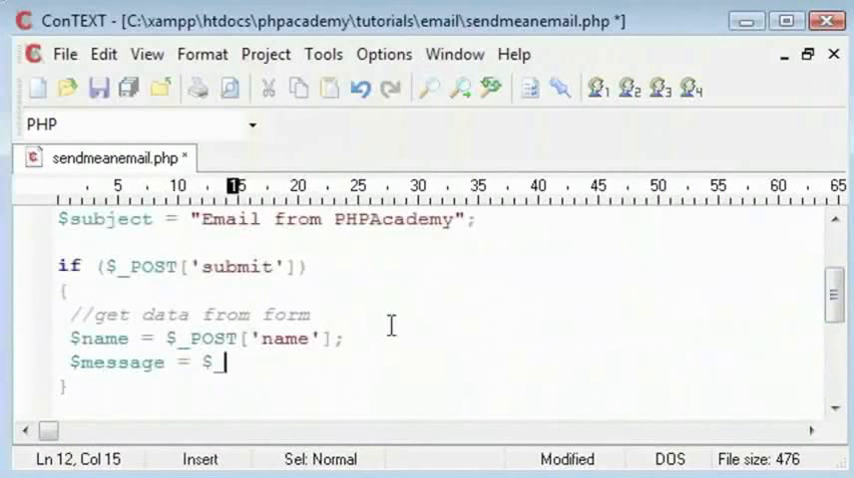
type("_POST[''];")
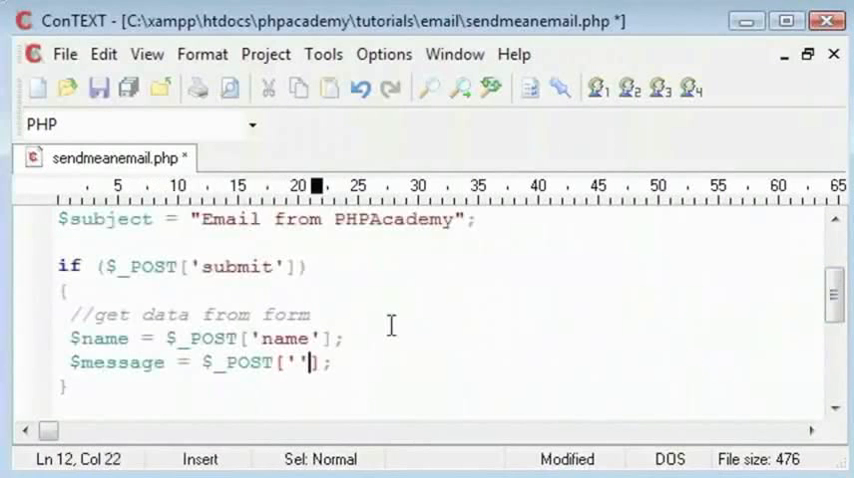
type("message")
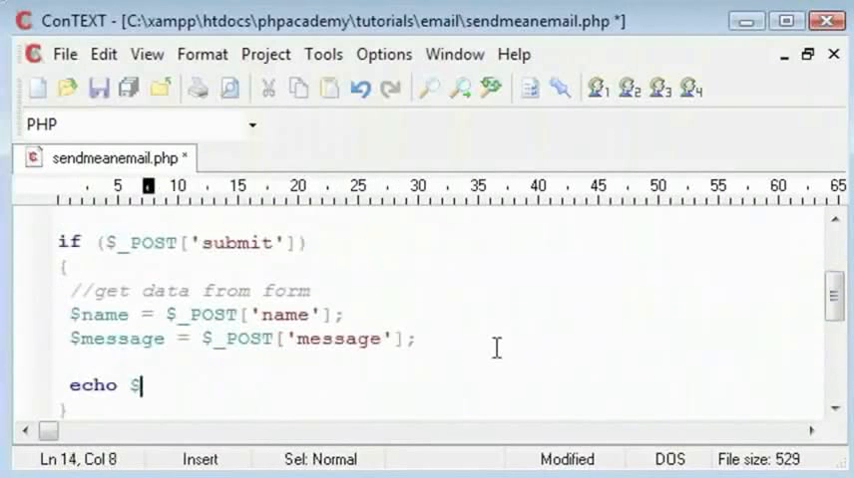
type("name.\" \". \"")
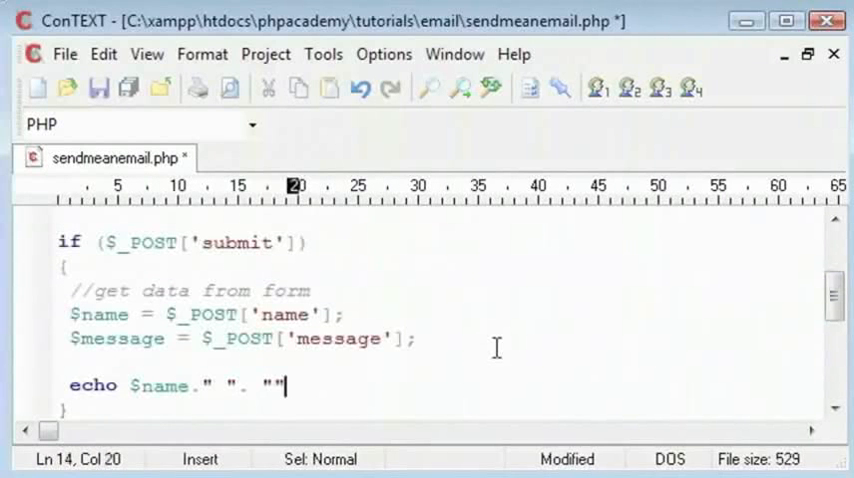
type("$message")
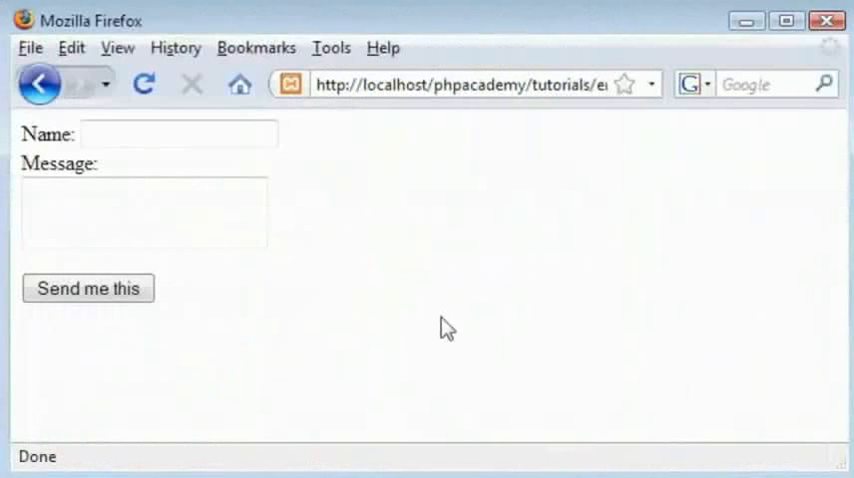
- Submit the form with name Alex and message 'Hi there!', then delete the echo line
type("Ale")
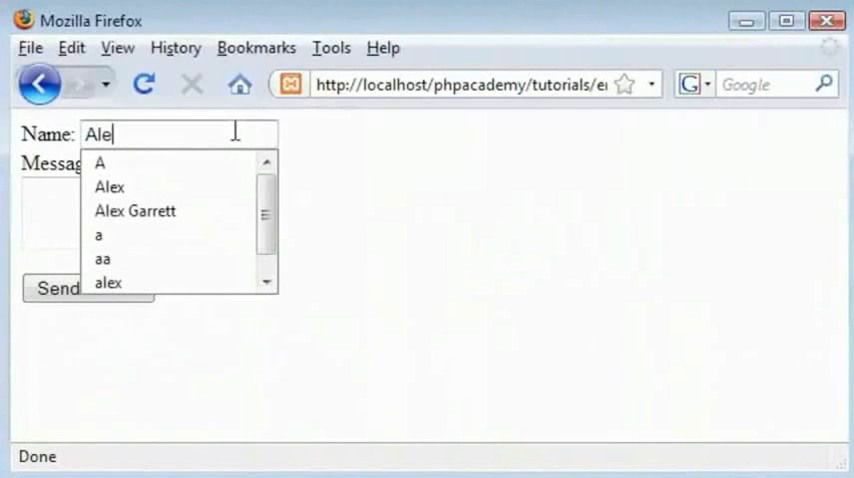
left_click(111, 187)
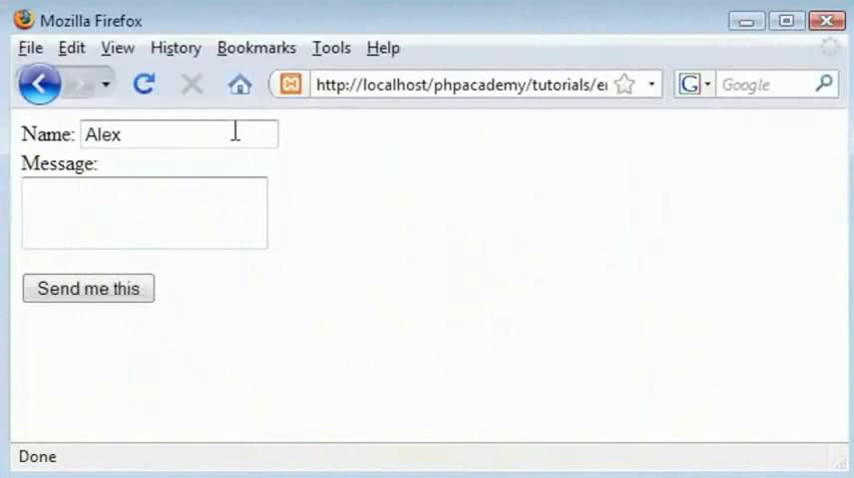
type("Hi there!")
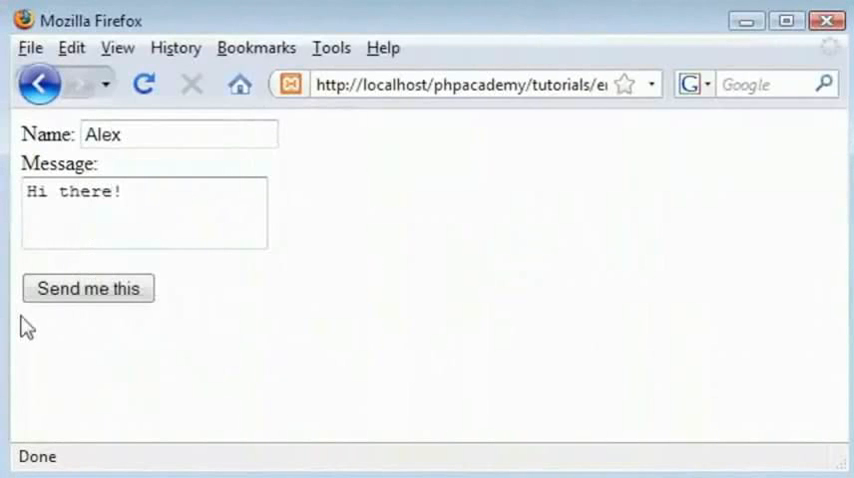
left_click(88, 288)
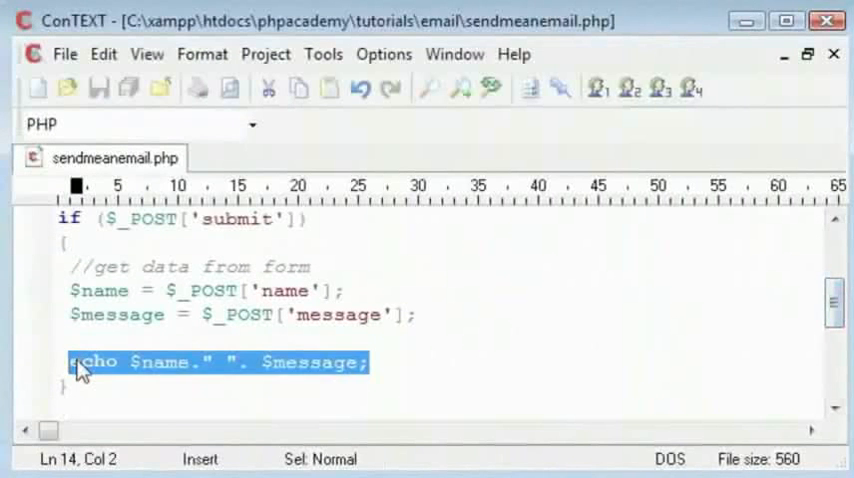
key("Delete")
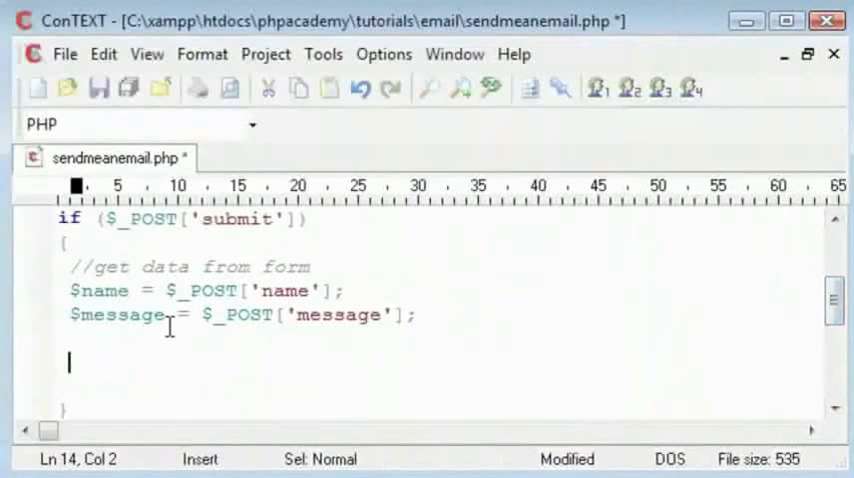